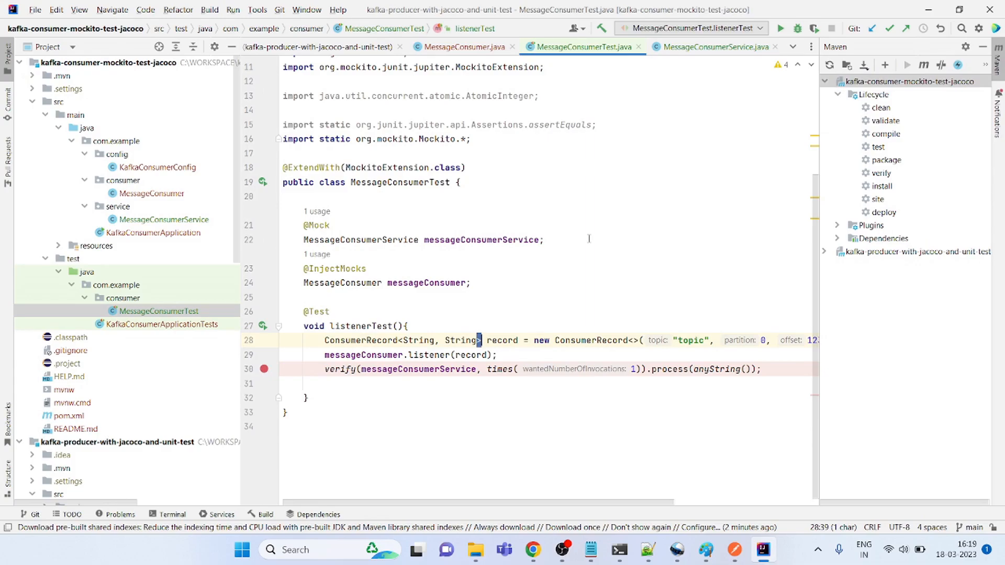
mouse_move(481, 280)
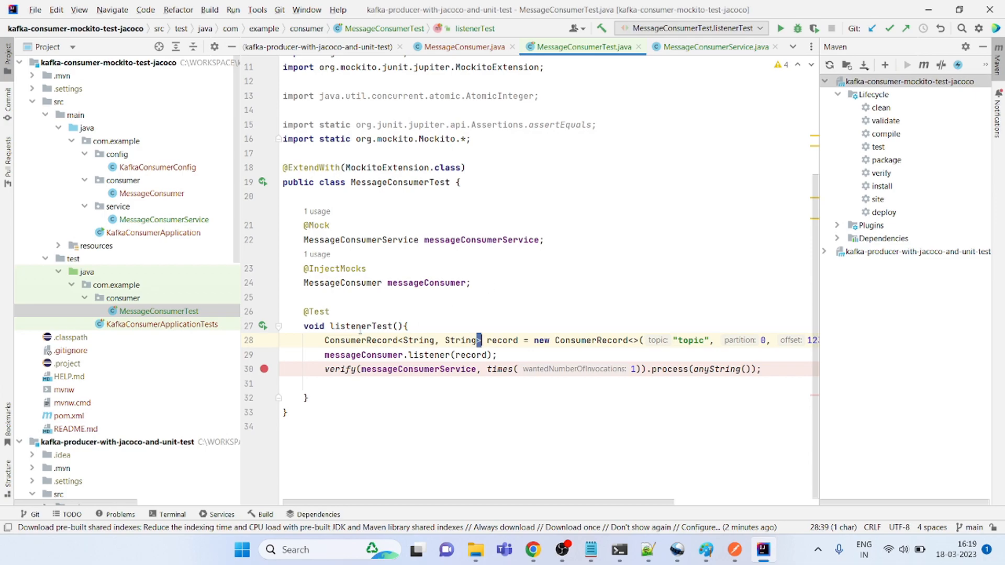
Step: Trace consumerRecord into process in MessageConsumer and look over MessageConsumerService
left_click(462, 46)
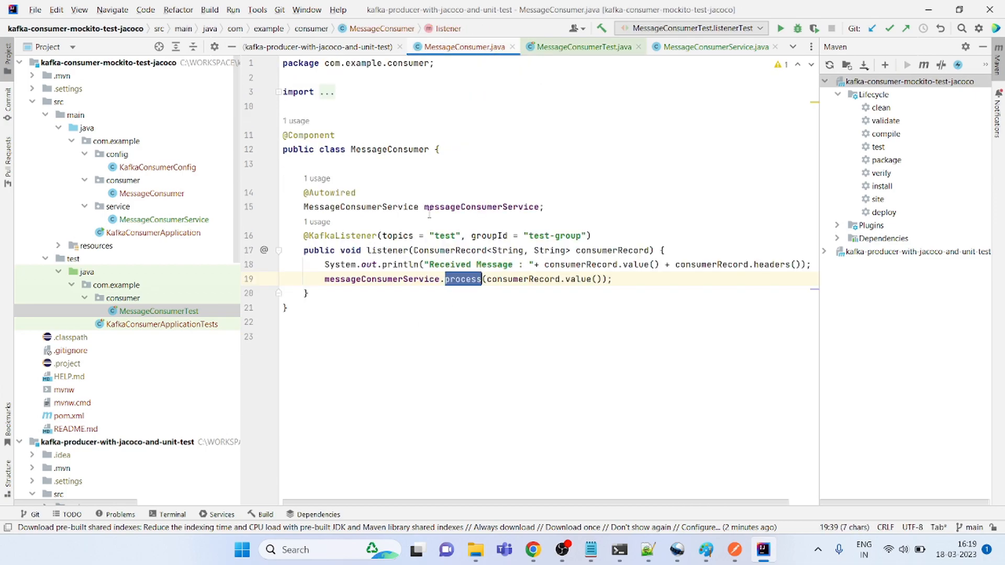
left_click(582, 250)
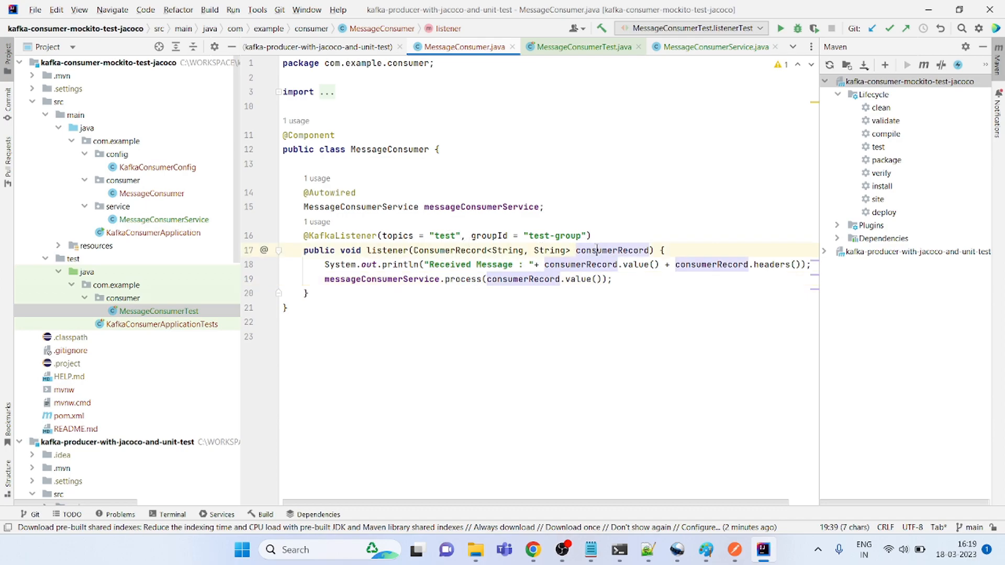
double_click(523, 279)
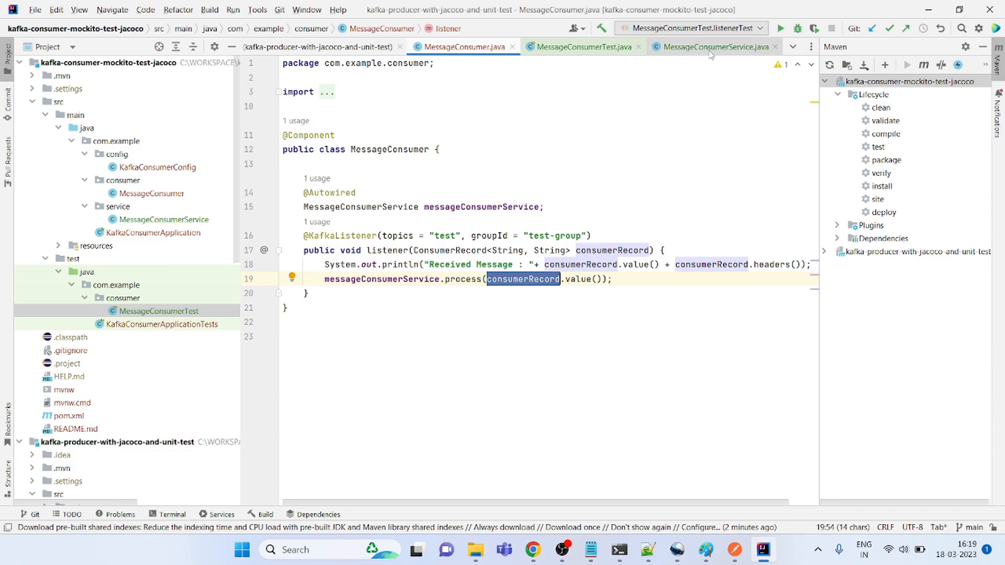
left_click(714, 46)
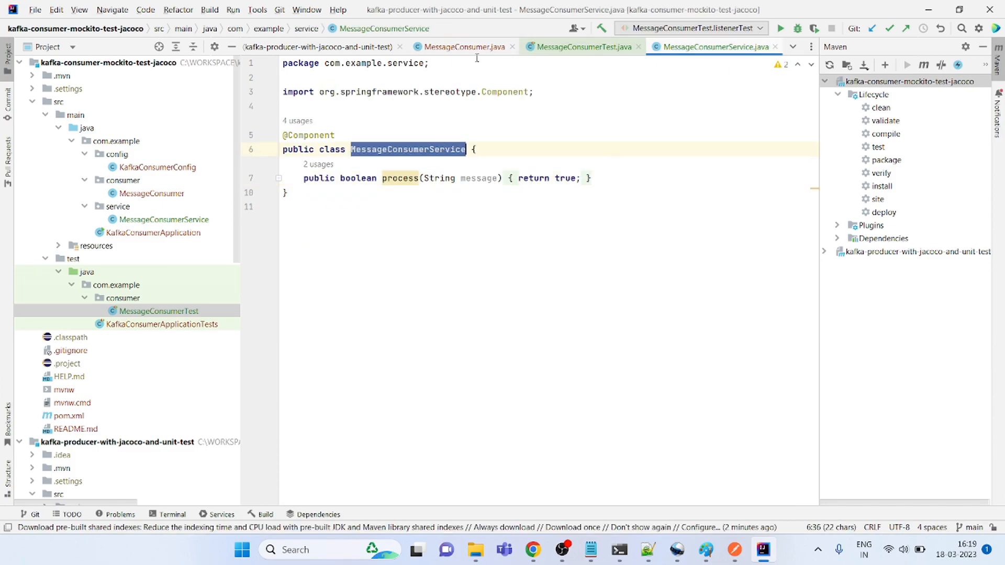
left_click(462, 46)
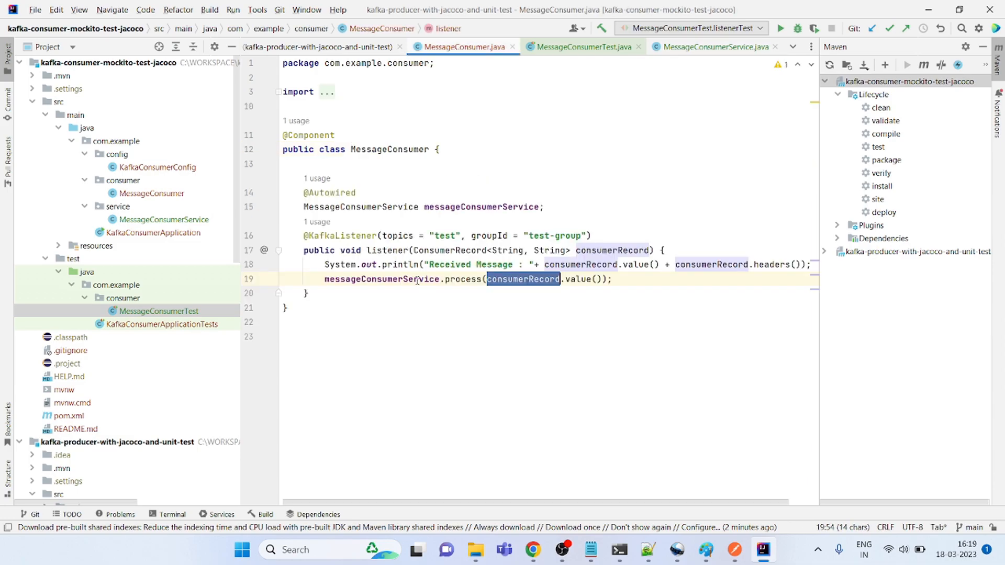
double_click(387, 250)
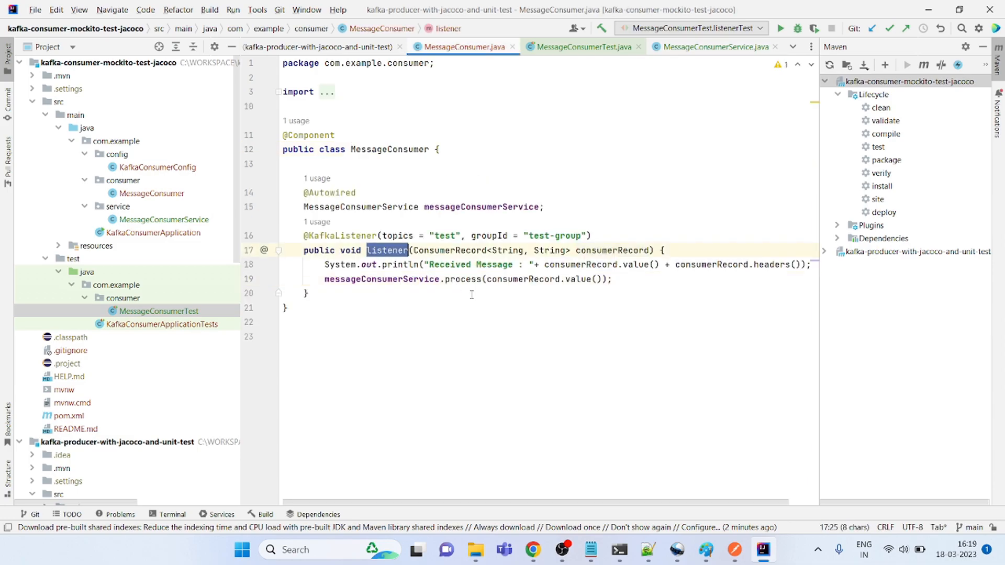
Step: Compare the test's messageConsumer listener call with the listener's println in MessageConsumer
left_click(581, 46)
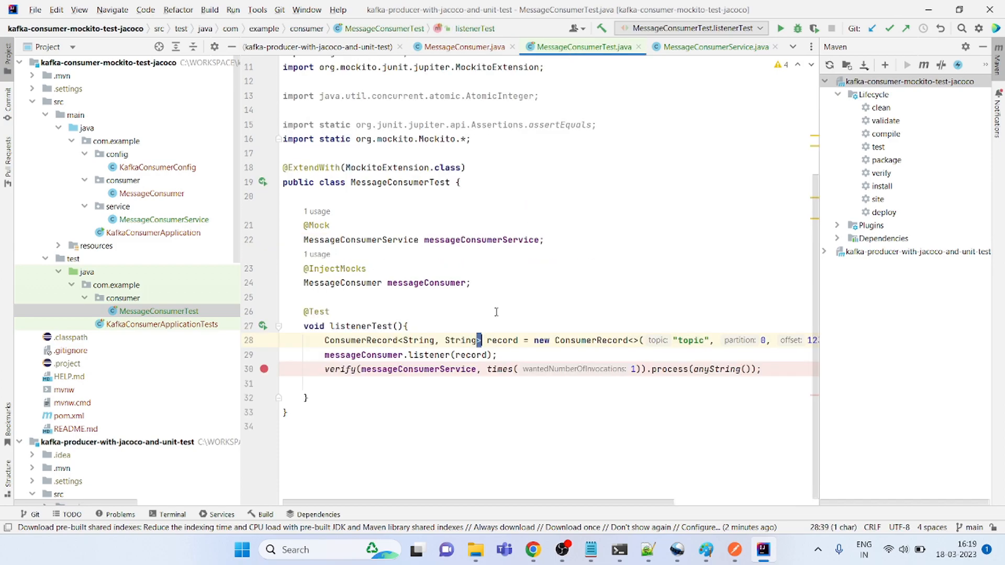
double_click(363, 355)
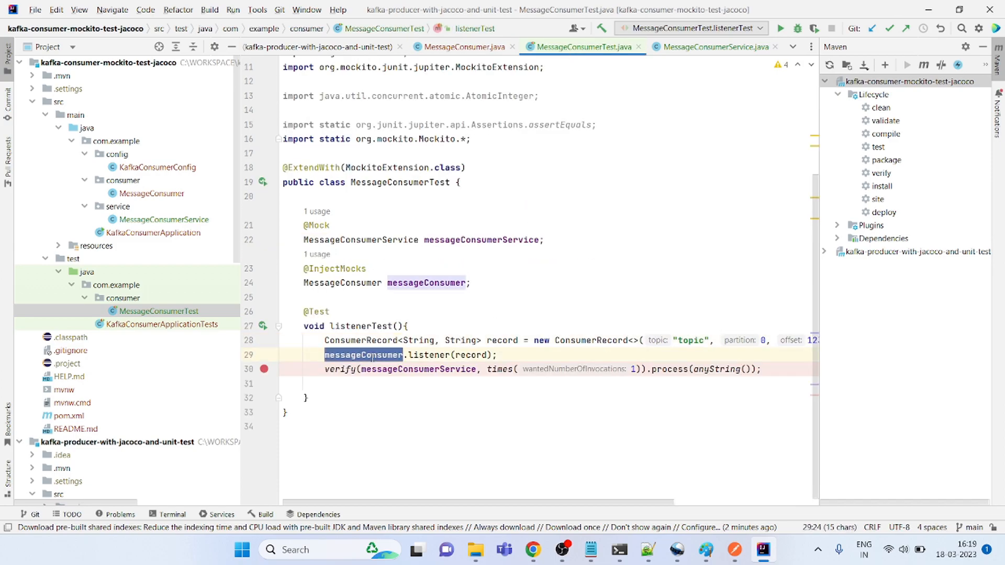
left_click(461, 46)
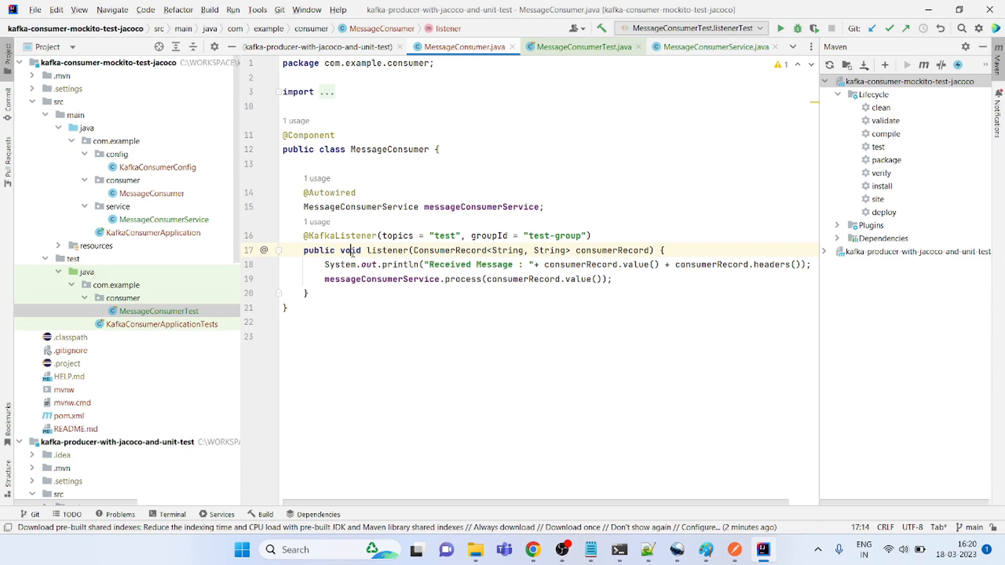
double_click(400, 264)
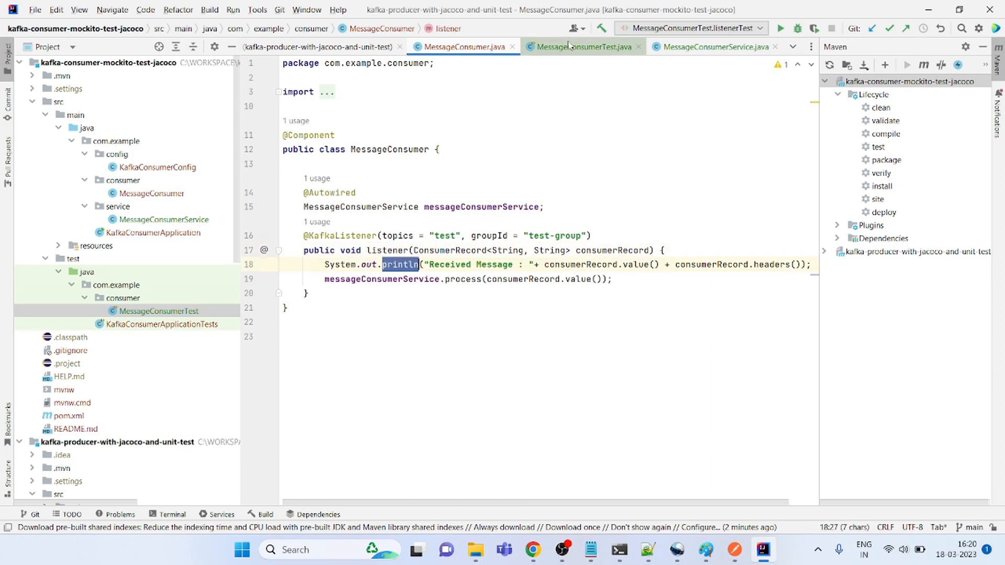
Step: Inspect the test's verify call on the mocked service, ending on MessageConsumer.java
left_click(582, 46)
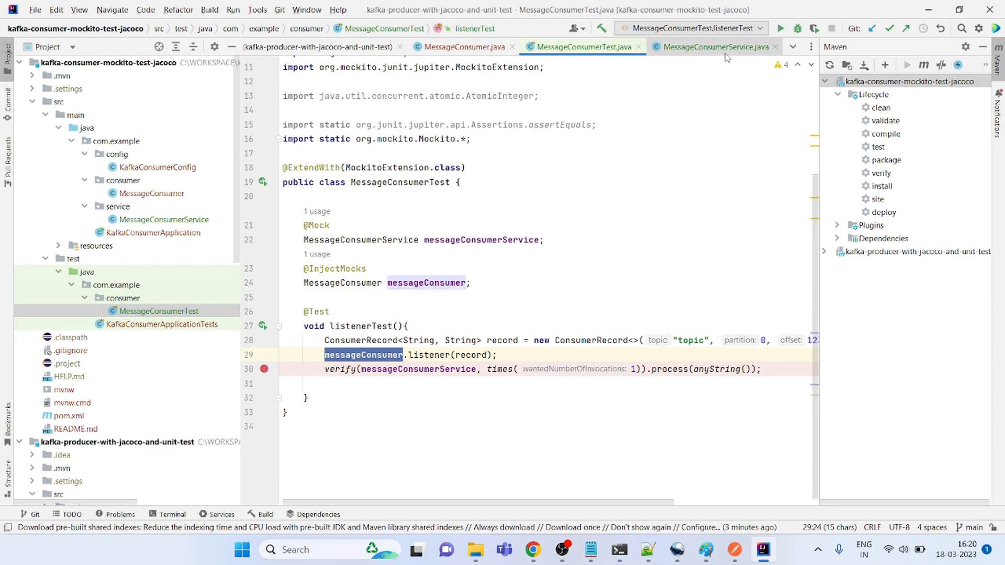
mouse_move(372, 365)
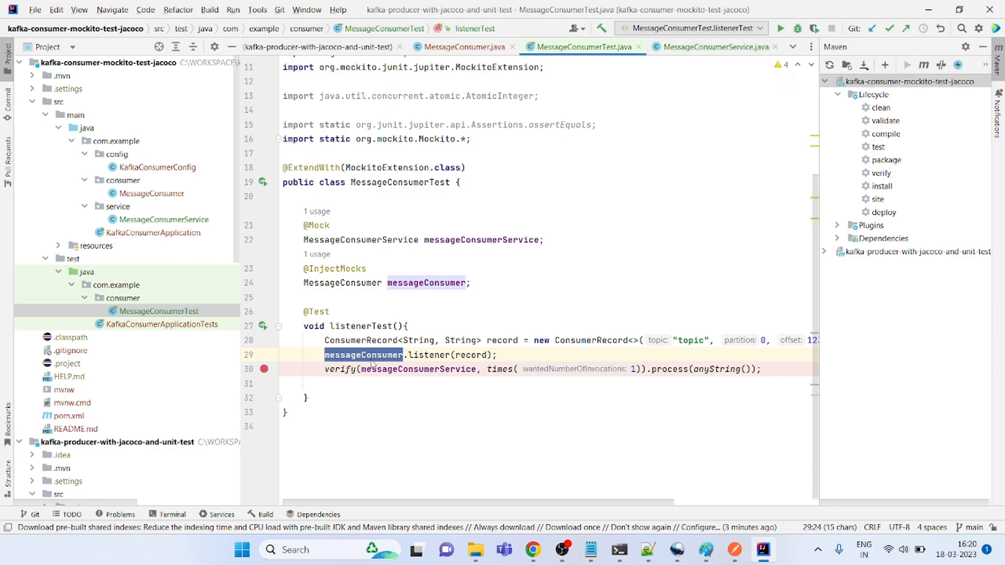
mouse_move(361, 373)
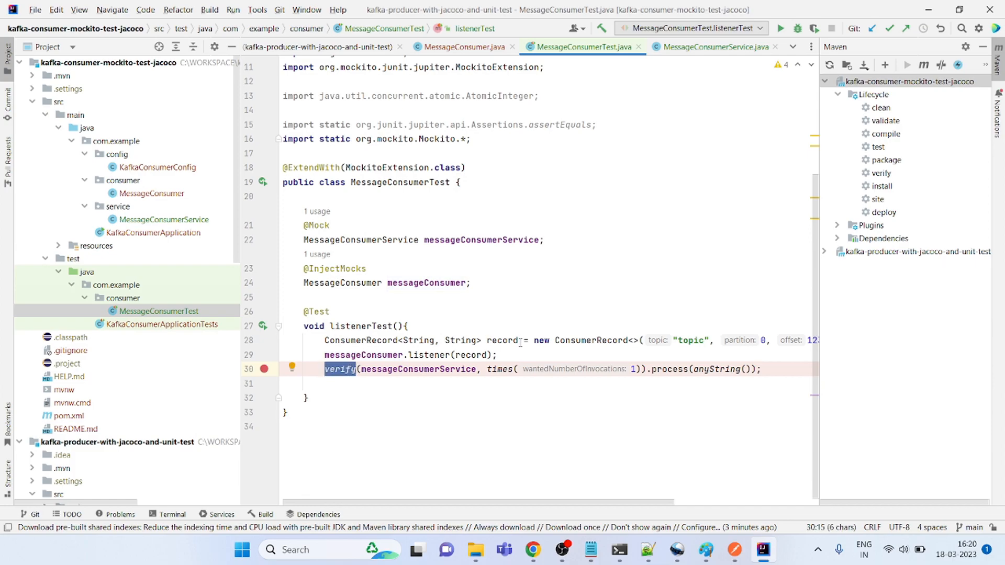
double_click(363, 355)
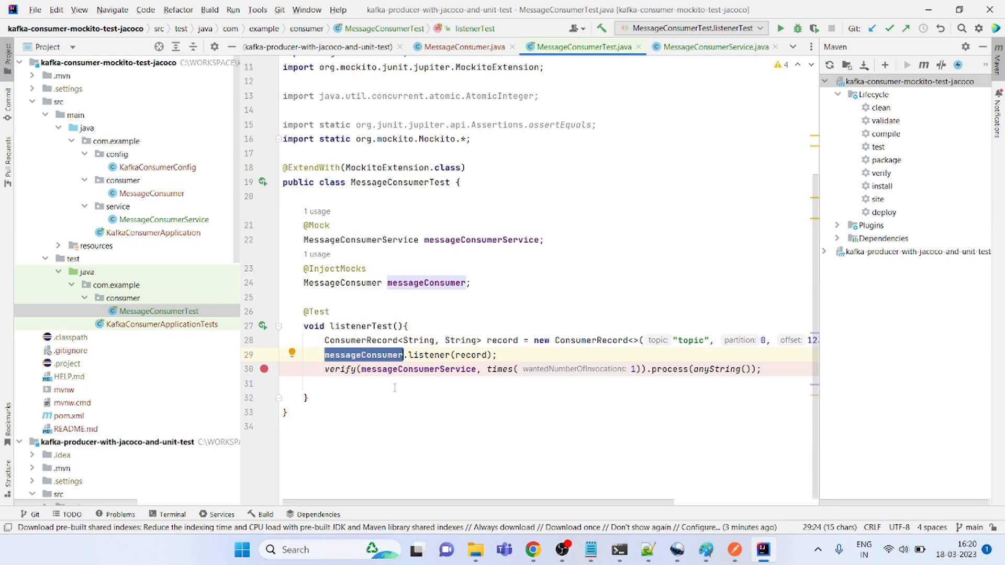
left_click(340, 369)
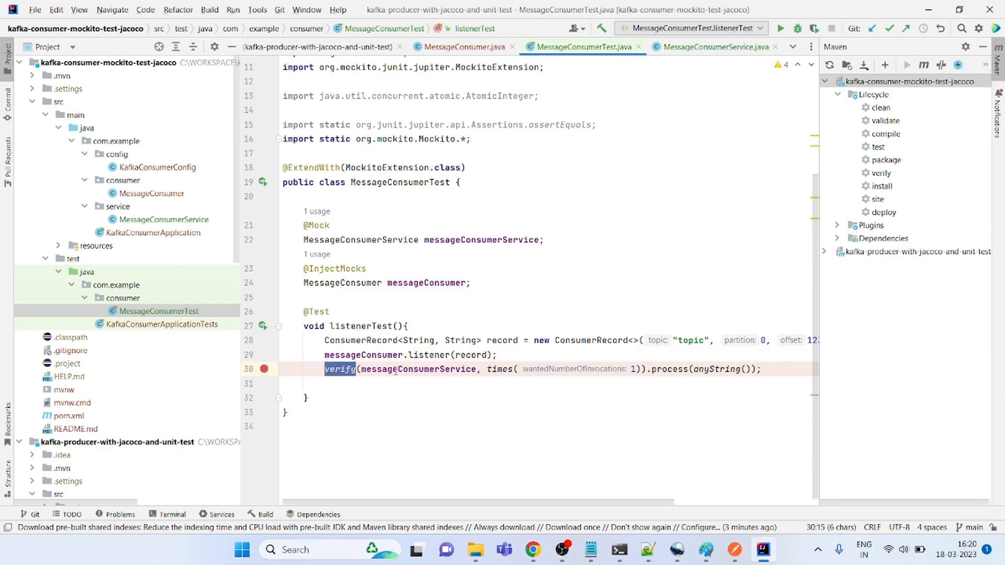
double_click(417, 369)
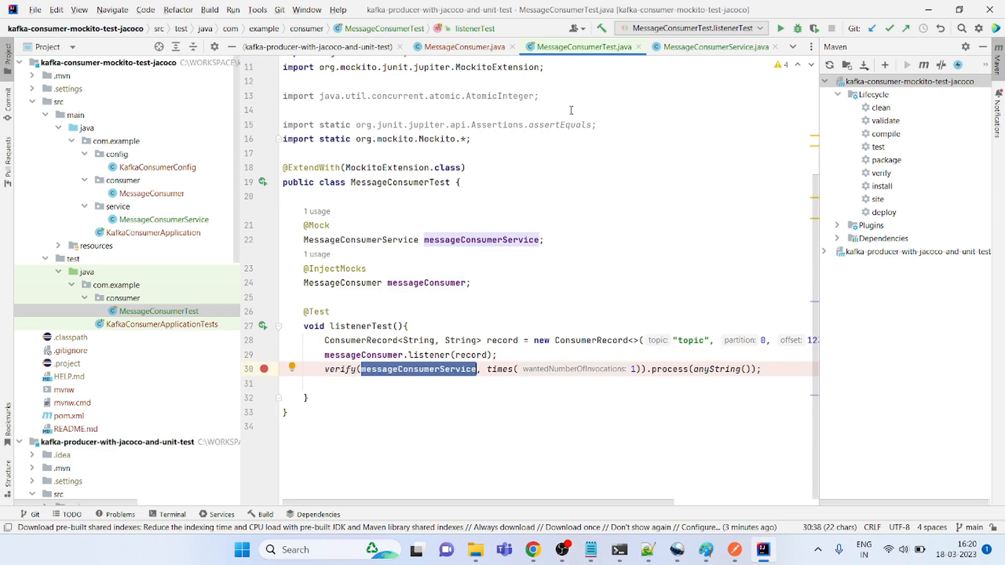
left_click(463, 46)
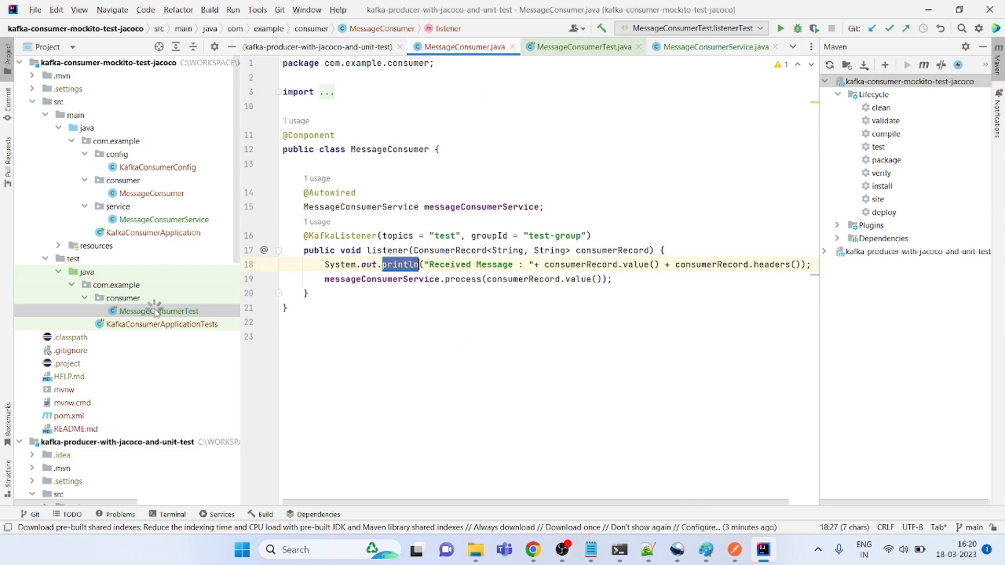
Step: Run 'MessageConsumerTest' from the Project tree, then start the Maven install build
right_click(159, 311)
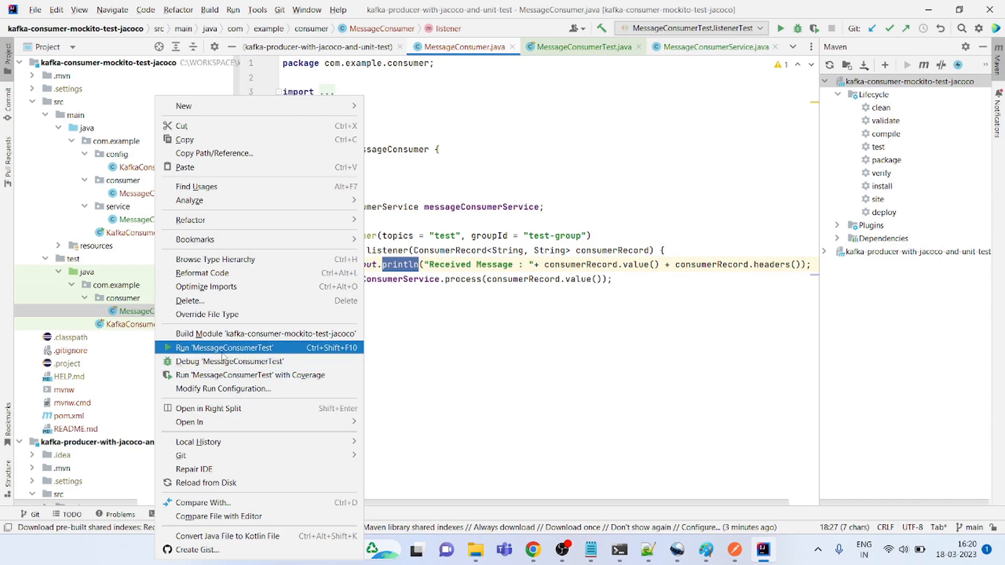
left_click(224, 347)
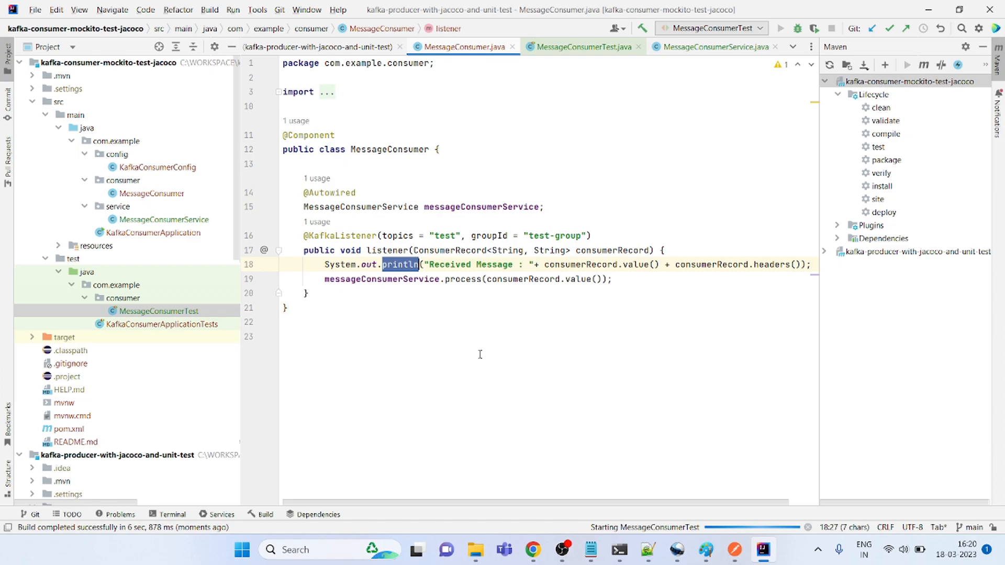
left_click(780, 28)
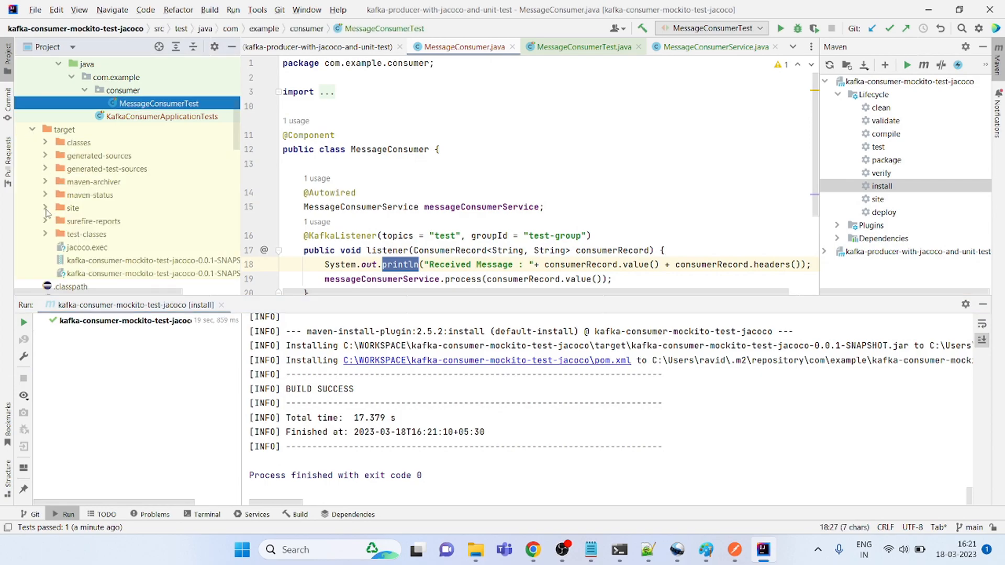
Step: Expand the target site folder and open the JaCoCo index.html report
left_click(45, 208)
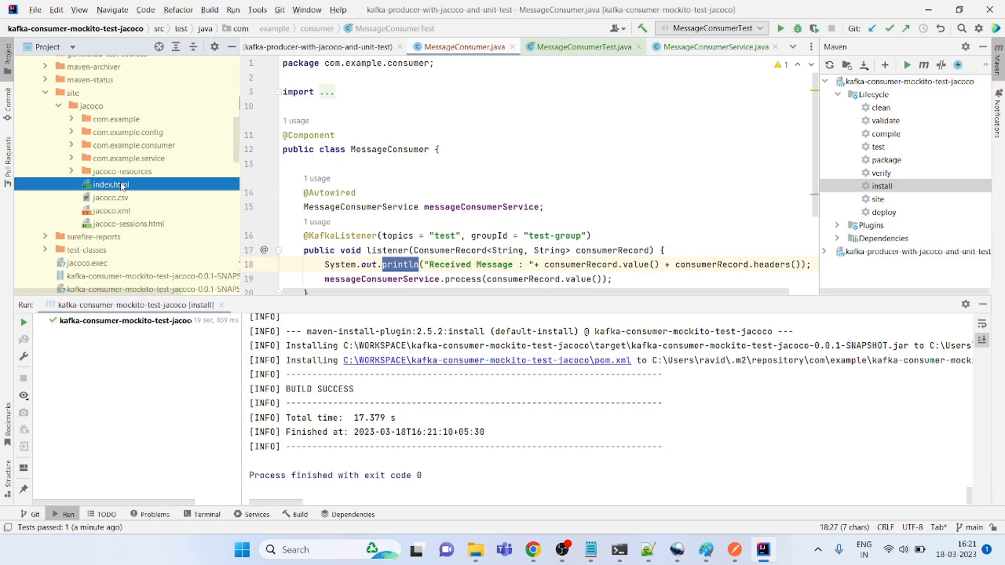
double_click(109, 184)
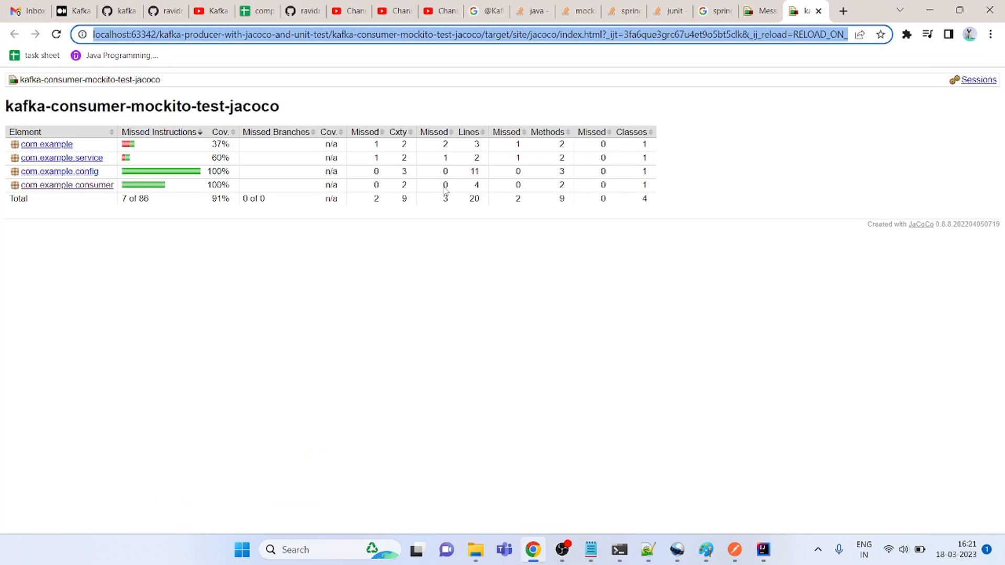
Step: Drill into com.example.consumer > MessageConsumer to confirm 100% coverage, then return to IntelliJ
left_click(67, 185)
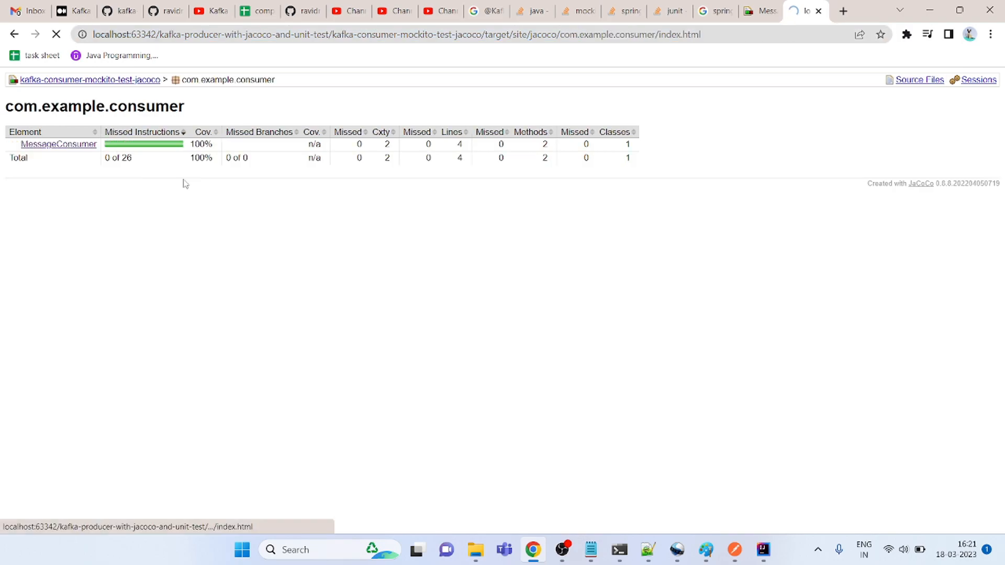
left_click(58, 143)
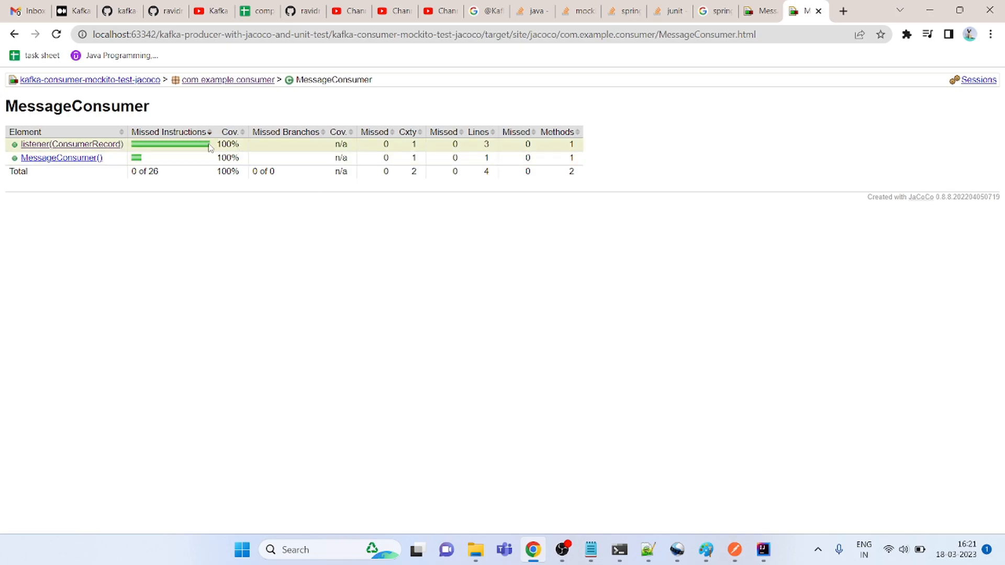
mouse_move(590, 549)
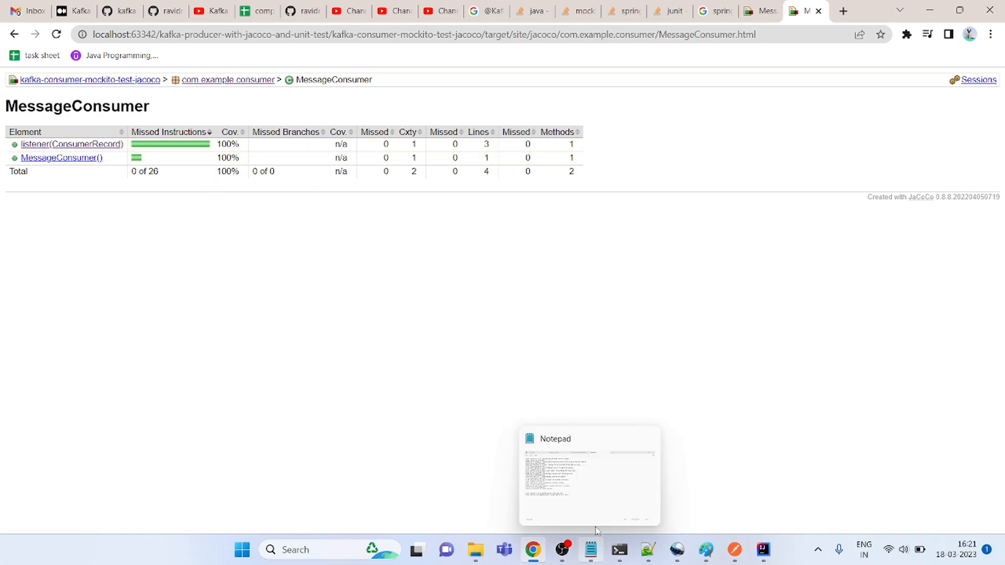
left_click(762, 550)
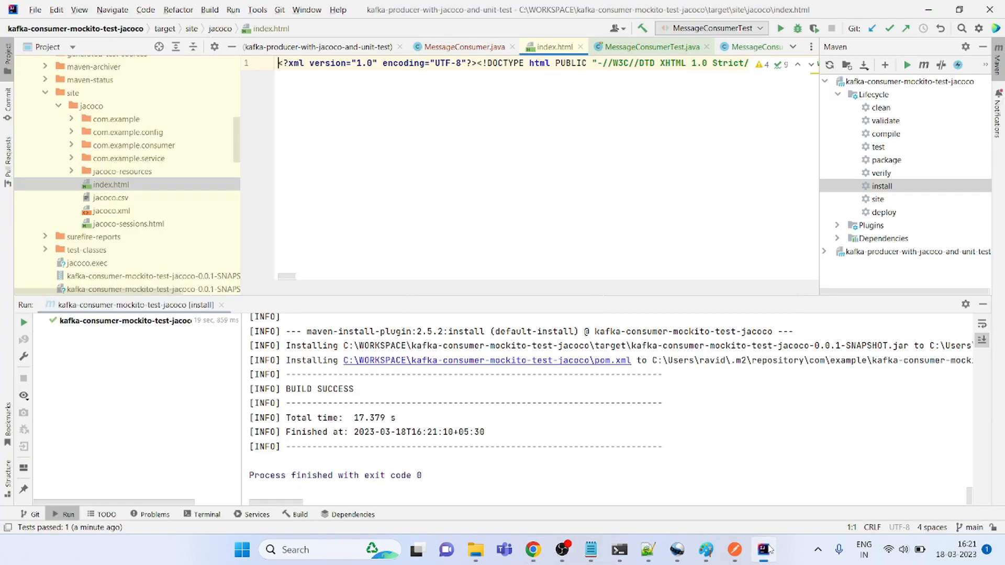